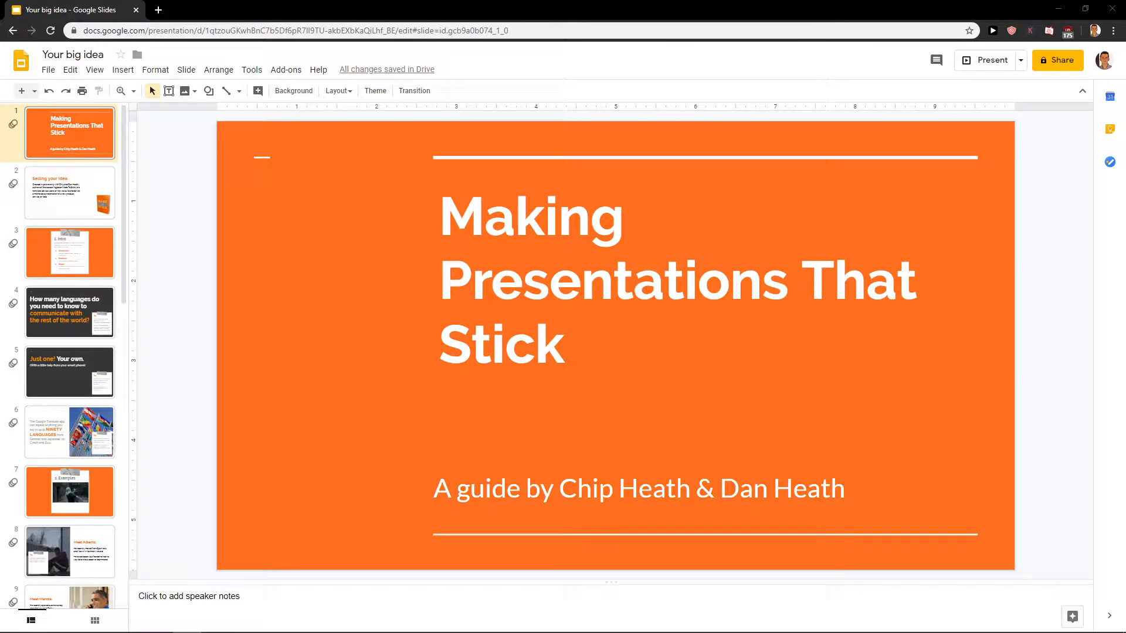
pyautogui.moveTo(219, 347)
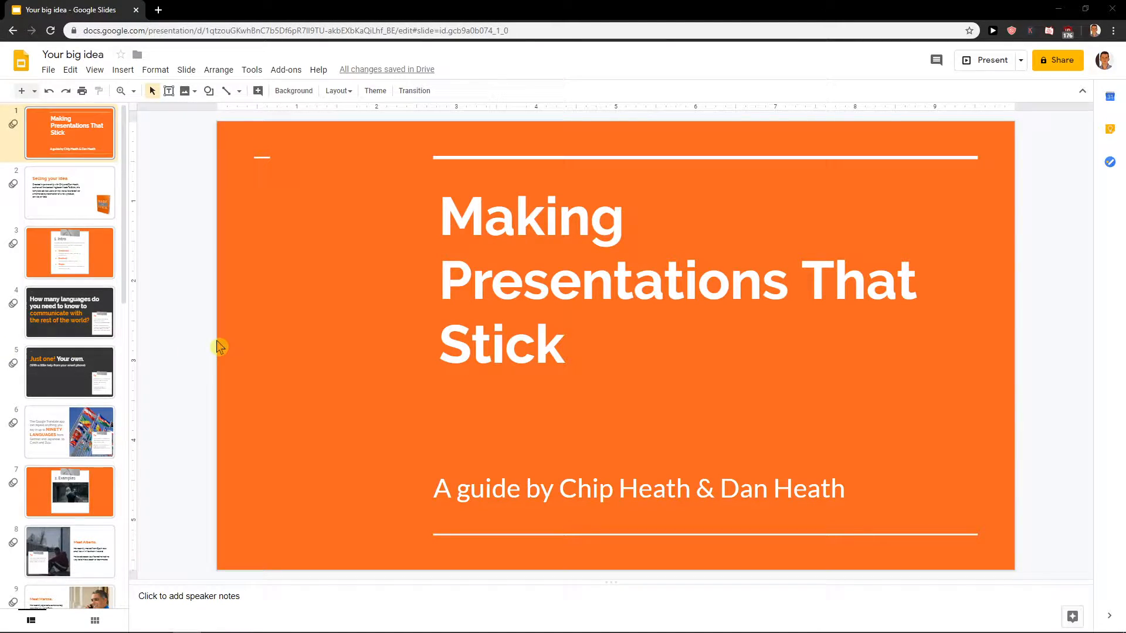
pyautogui.moveTo(93, 69)
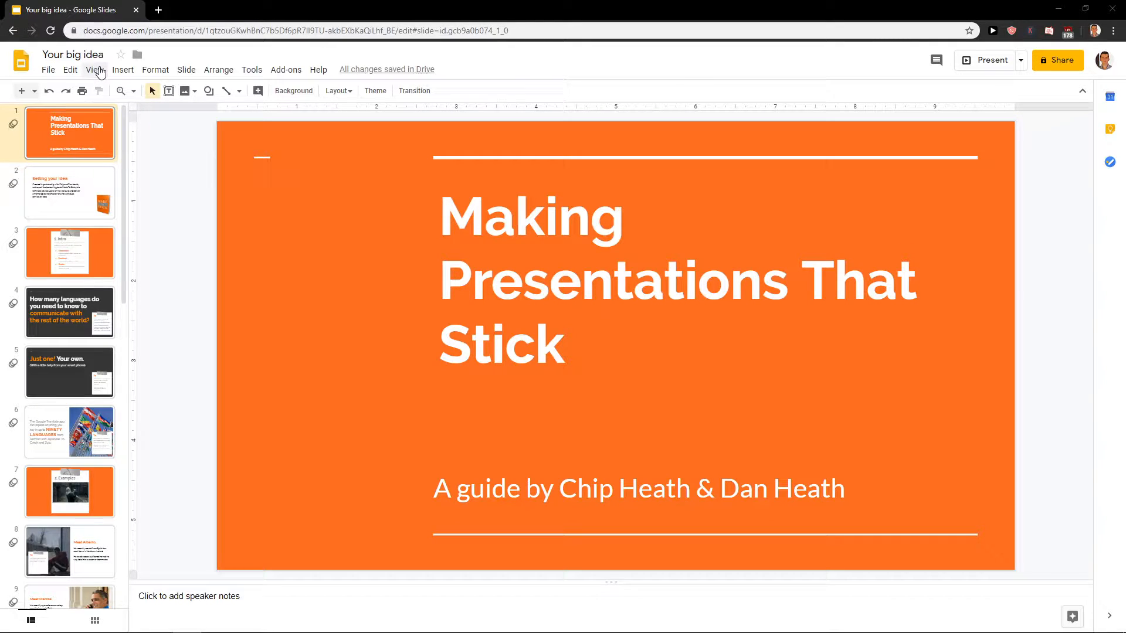
# Enter the master and layouts editor from the View menu
pyautogui.click(93, 69)
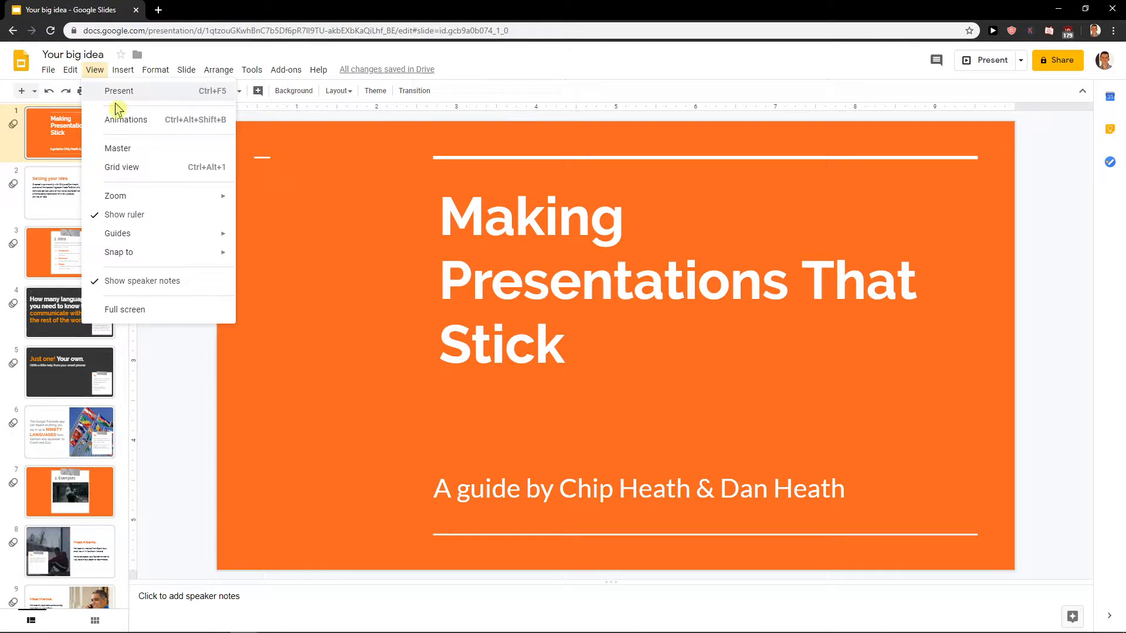
pyautogui.click(117, 148)
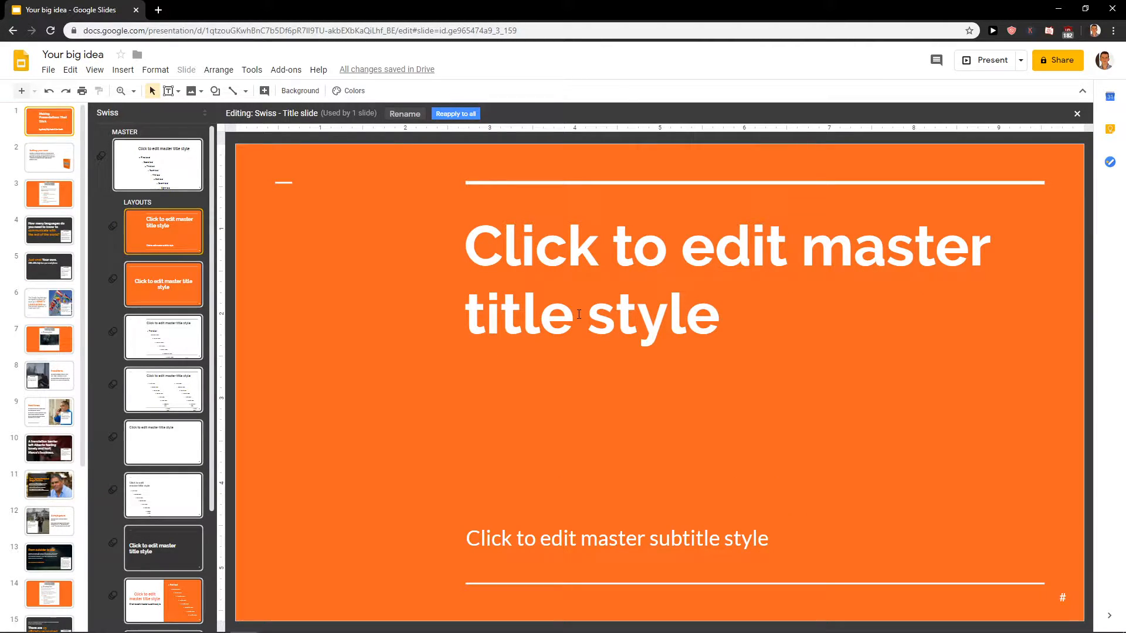
# Select the Swiss master thumbnail shared by all layouts for editing
pyautogui.click(163, 165)
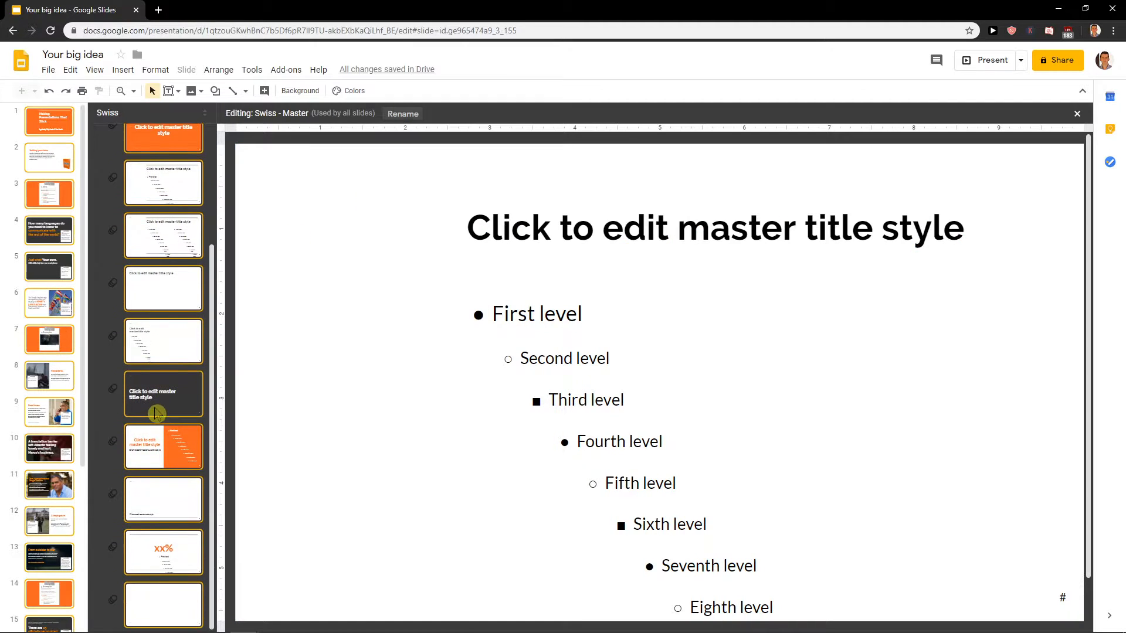
pyautogui.scroll(3)
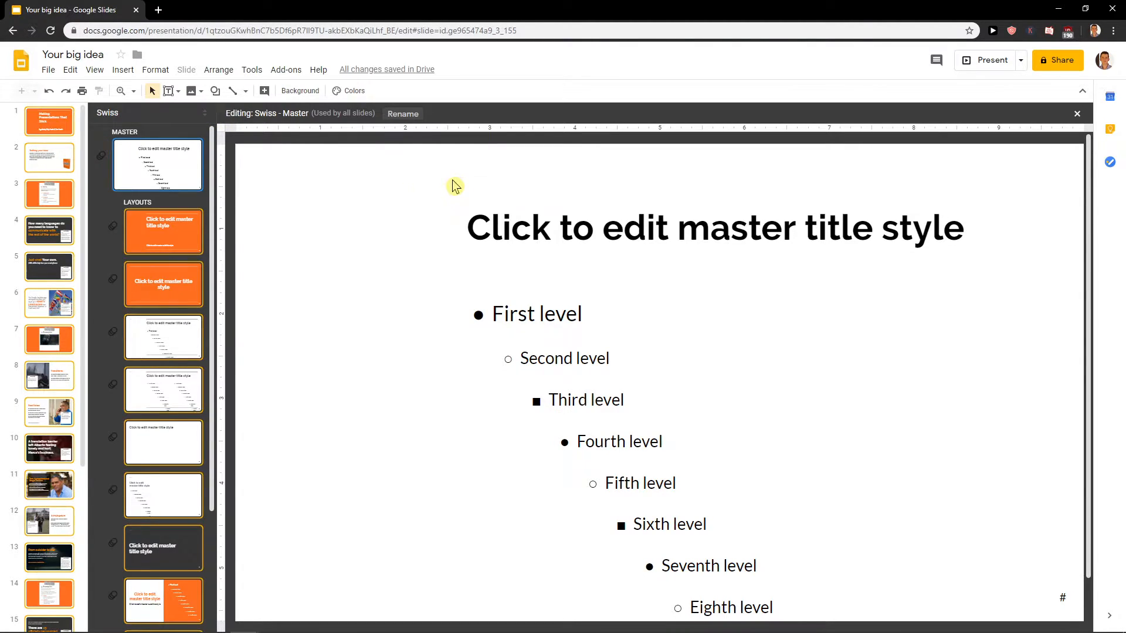
pyautogui.moveTo(166, 90)
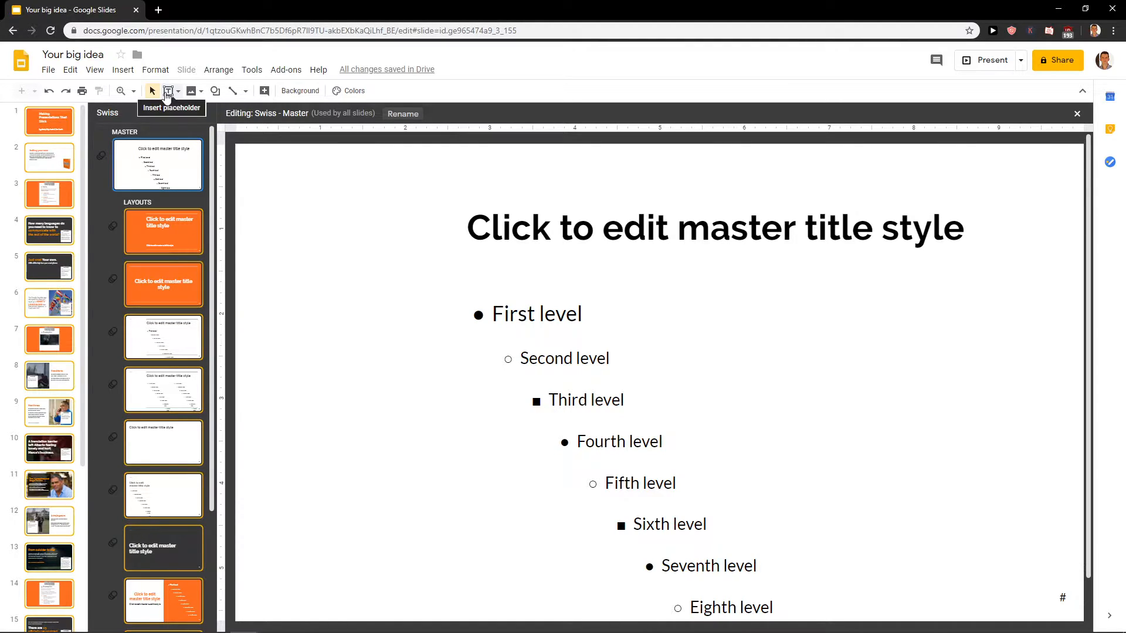
# Add a bold 'COMPANY PRESENTATION' text box at the master's bottom left and check it on a layout
pyautogui.click(167, 90)
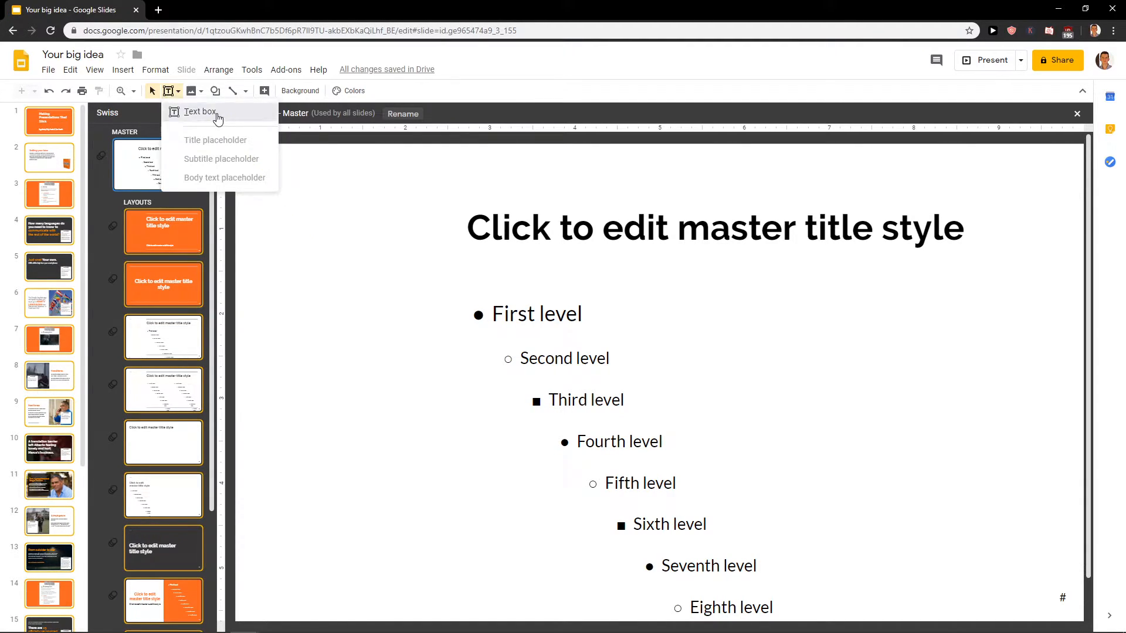
pyautogui.click(200, 111)
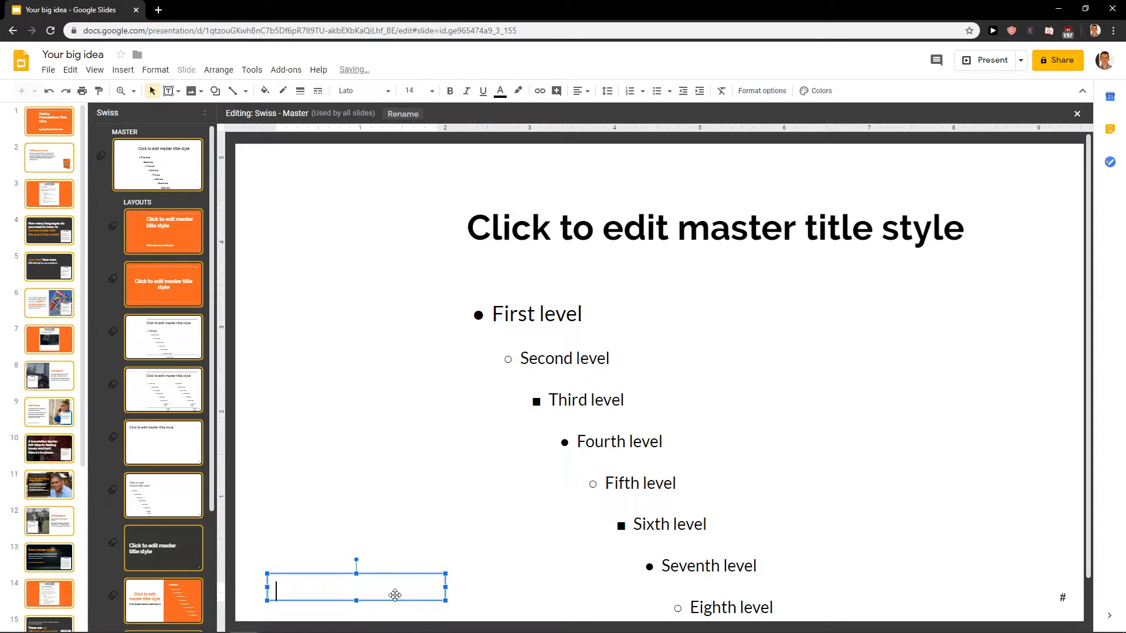
pyautogui.moveTo(368, 591)
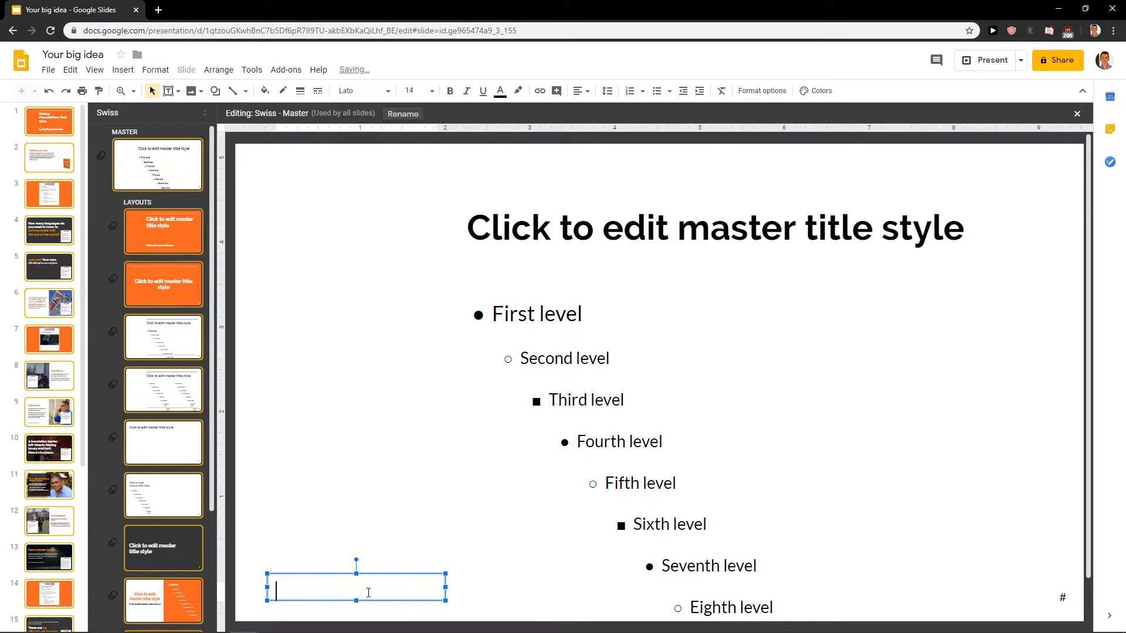
pyautogui.write('COMPANY PRESE')
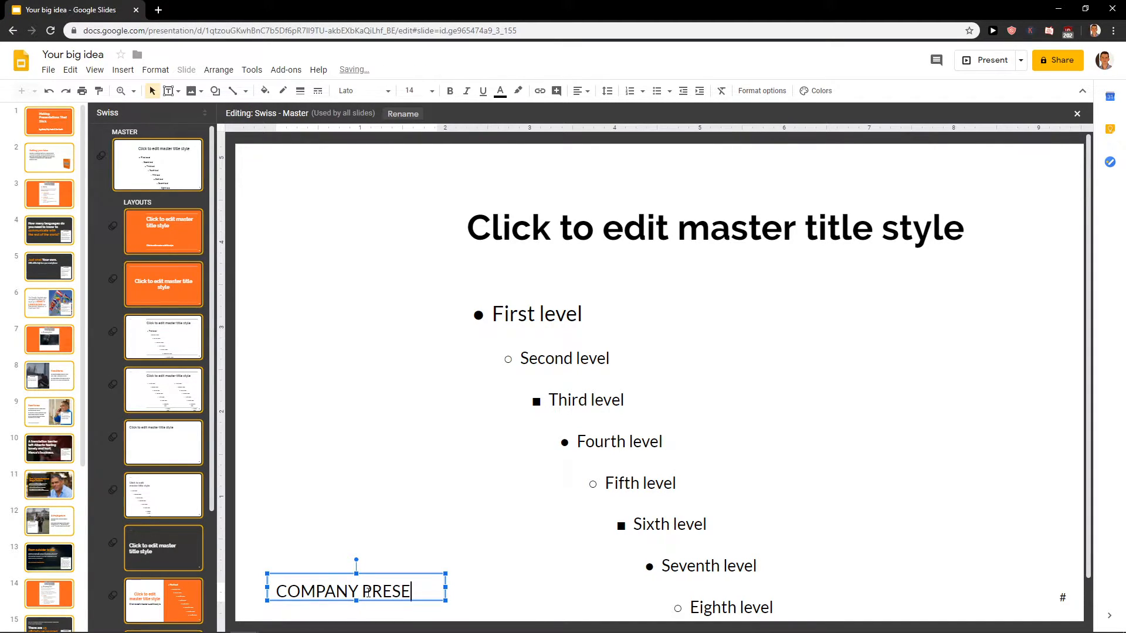
pyautogui.write('NTATION')
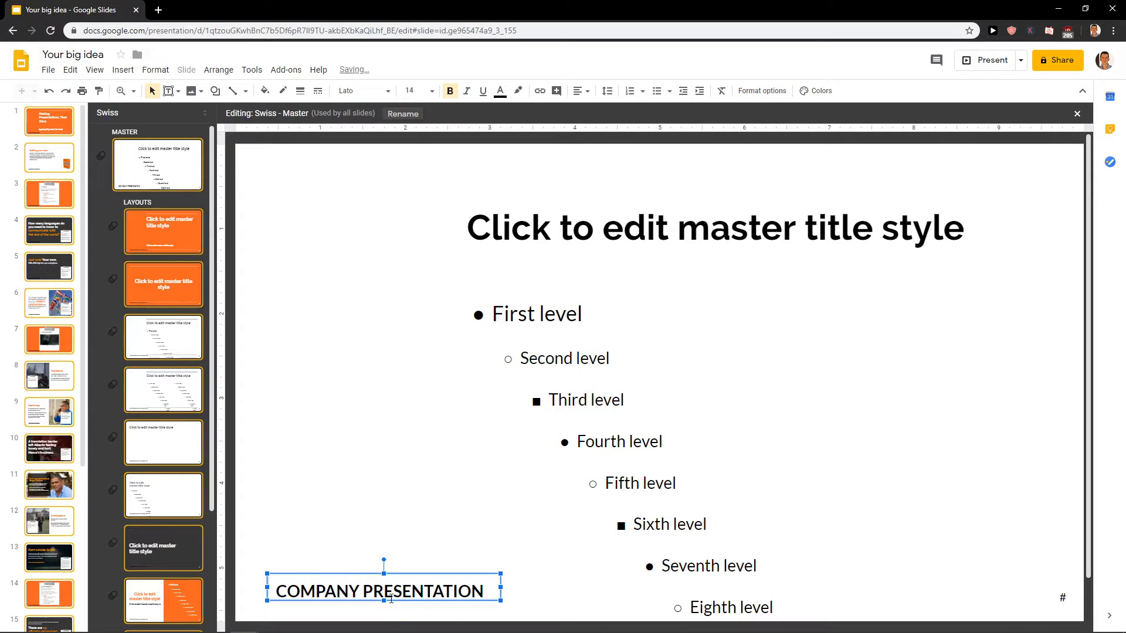
pyautogui.click(163, 284)
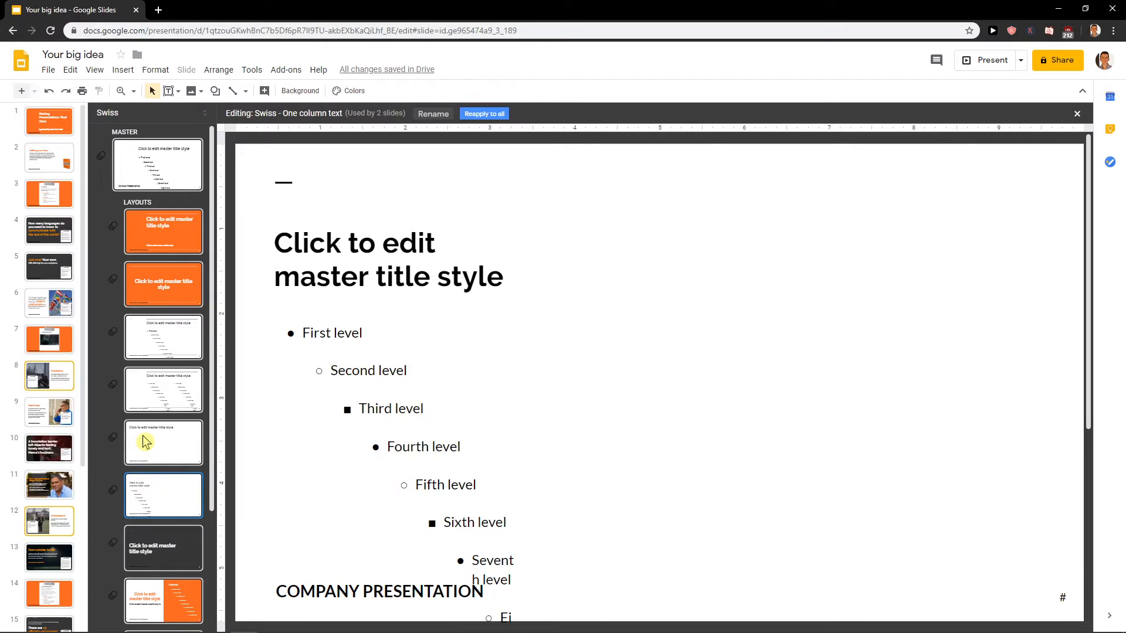
# Return to the master and apply list formatting to the COMPANY PRESENTATION footer text
pyautogui.click(156, 164)
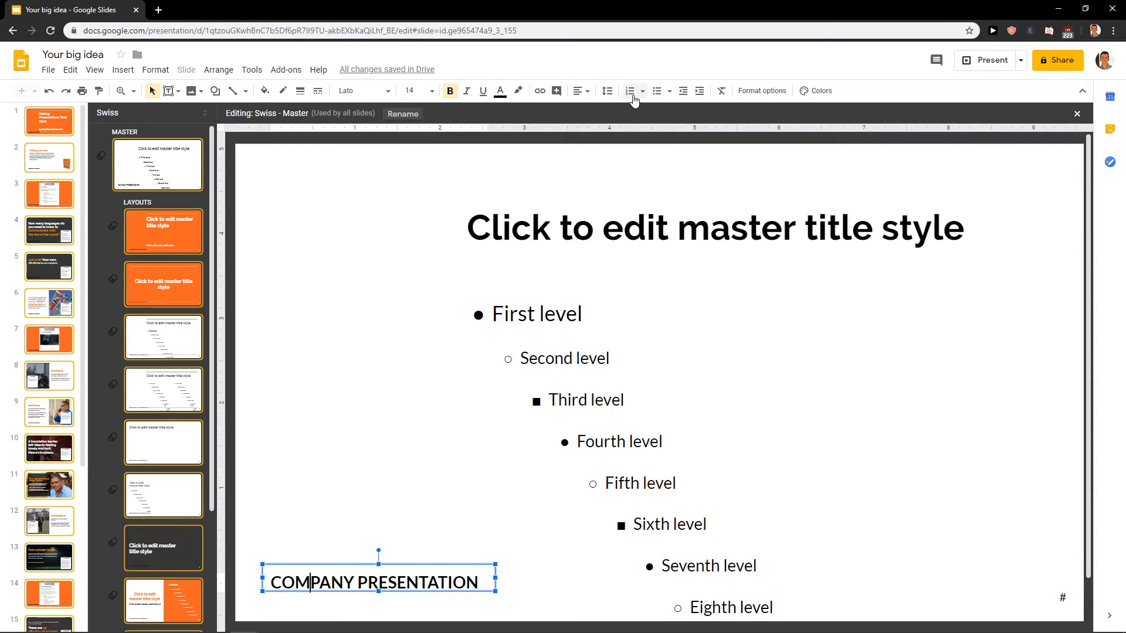
pyautogui.click(655, 90)
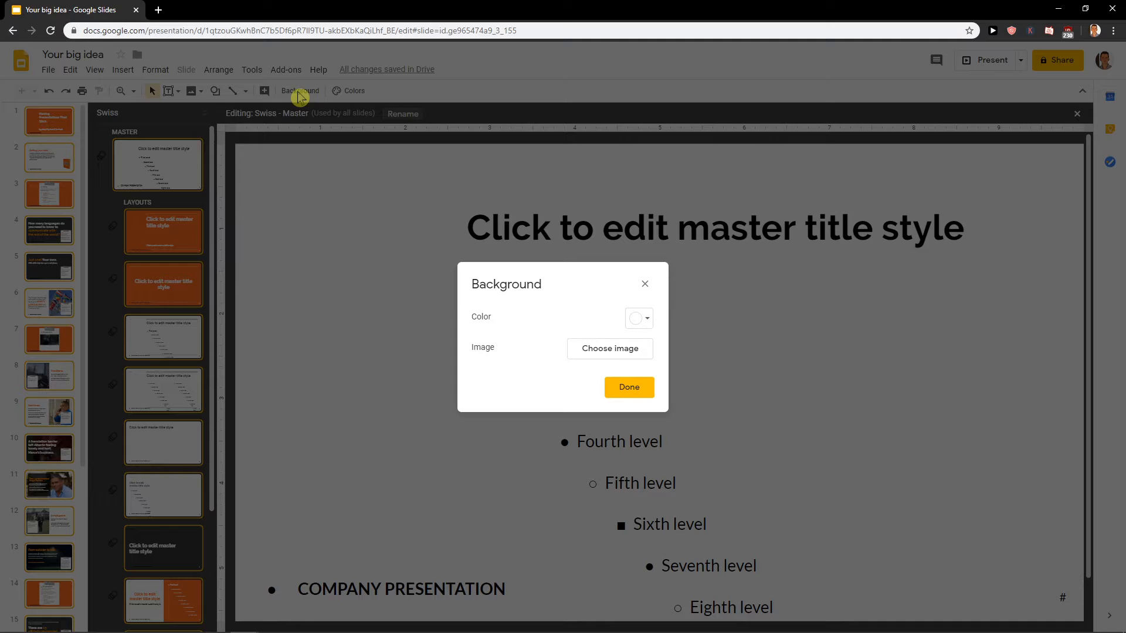
# Dismiss the background settings, leaving the footer unbulleted along the bottom edge
pyautogui.click(627, 387)
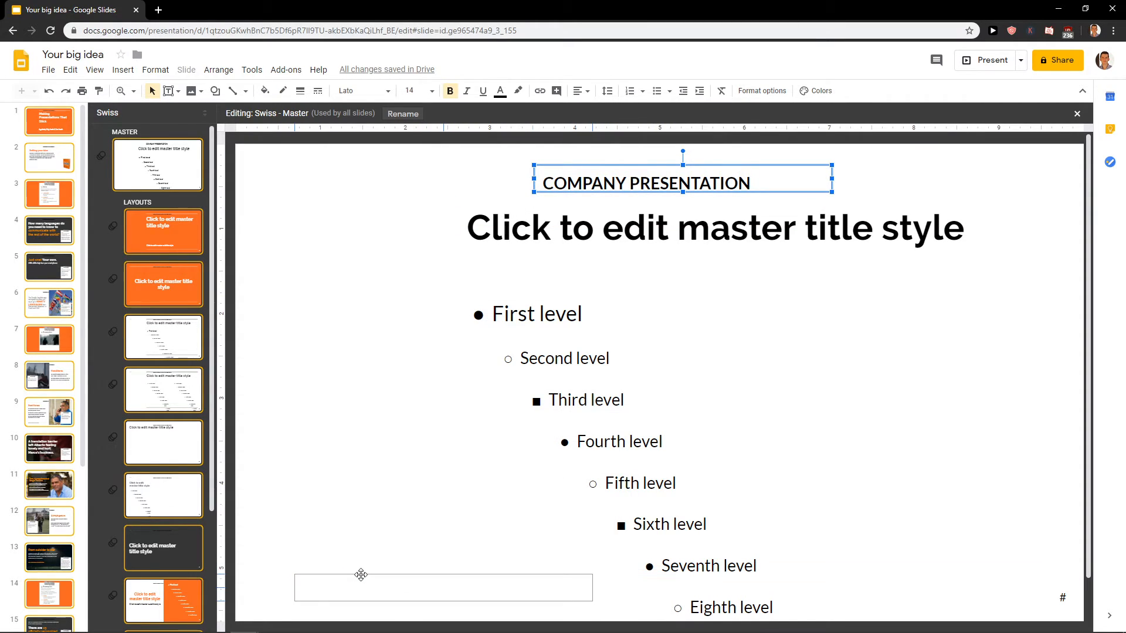
pyautogui.click(214, 90)
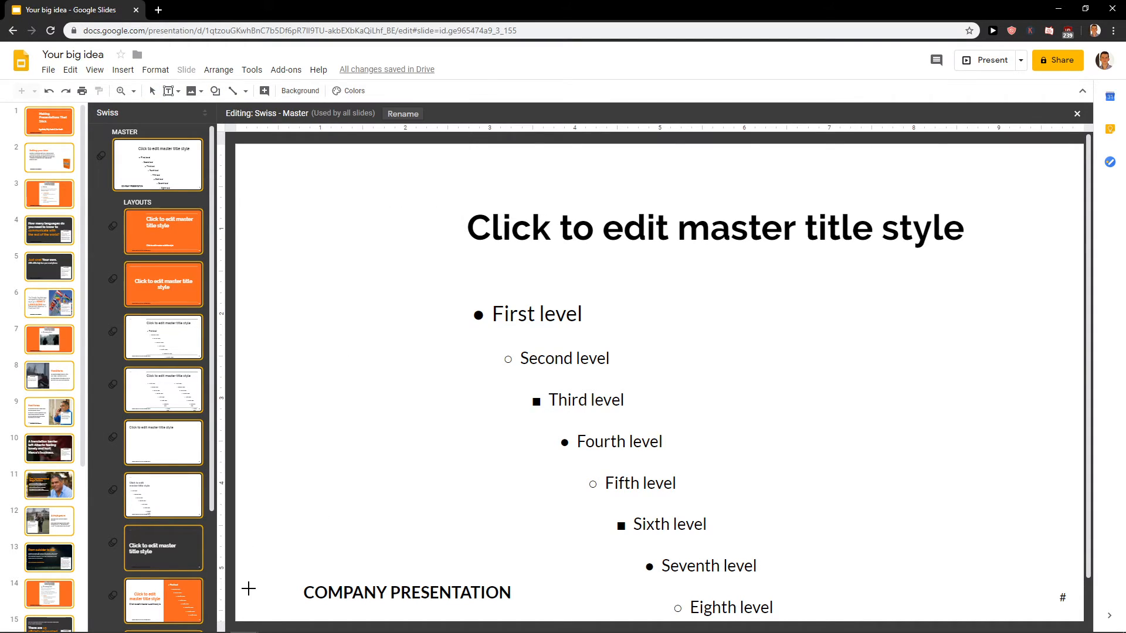
# Draw a small rectangle left of the footer and fill it dark grey
pyautogui.click(271, 591)
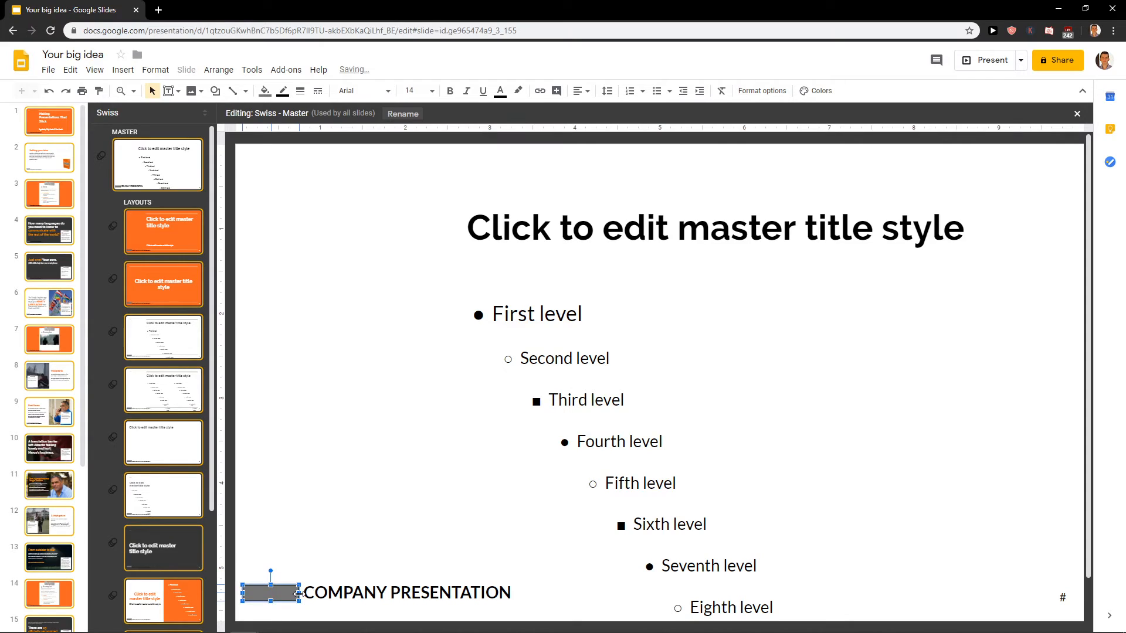
pyautogui.click(263, 91)
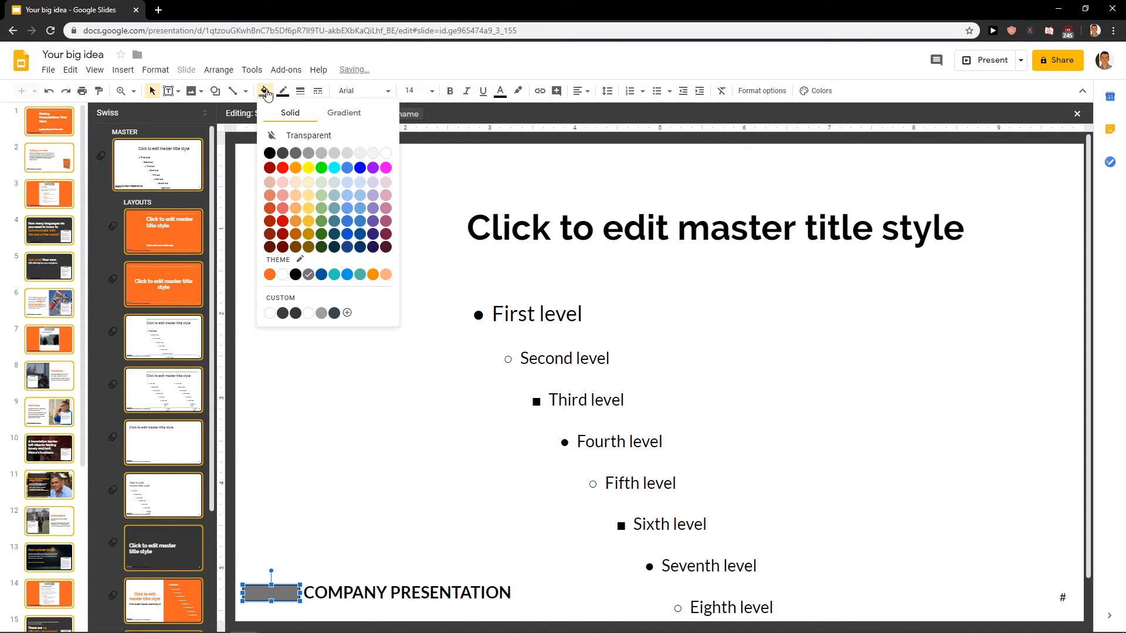
pyautogui.click(309, 413)
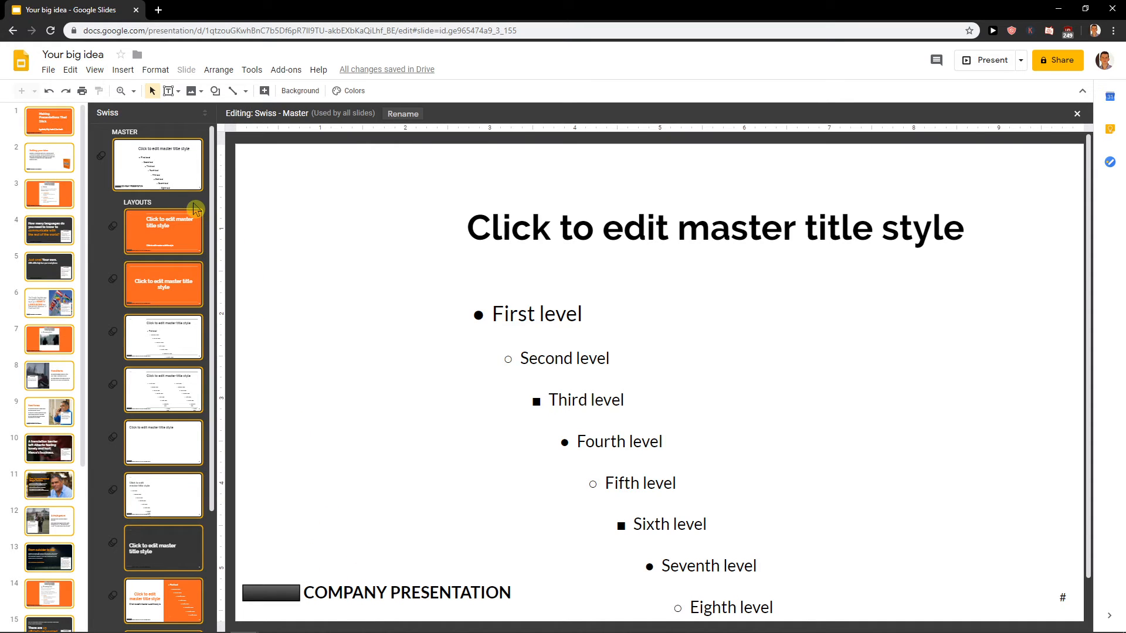
pyautogui.click(271, 593)
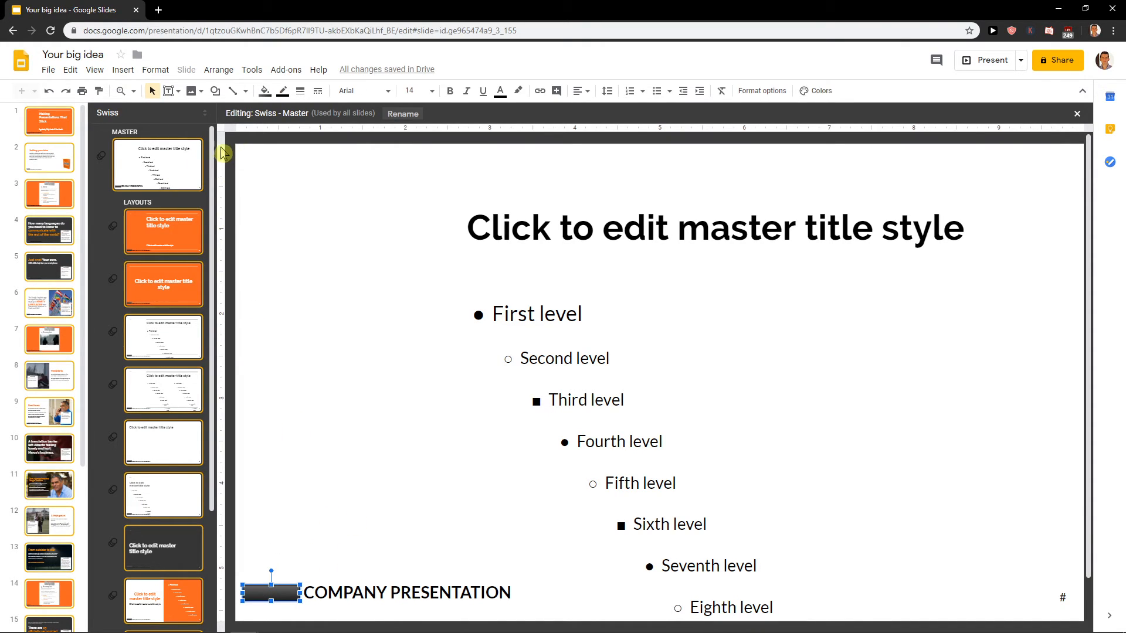
# Check the footer on the Title slide and Title and body layouts
pyautogui.click(163, 231)
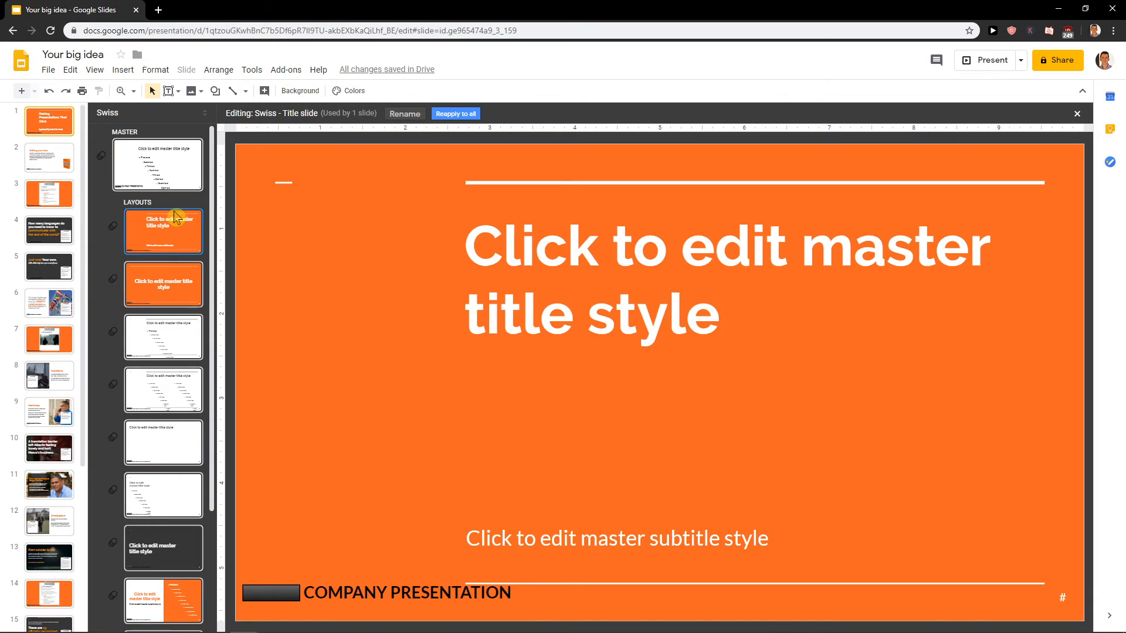
pyautogui.click(163, 337)
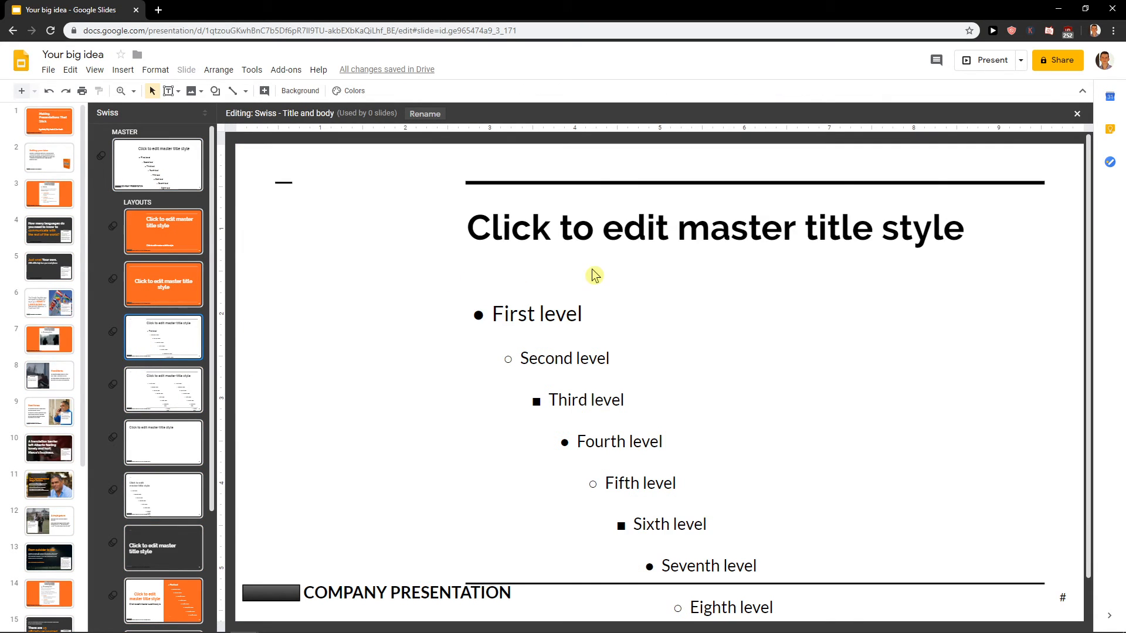
pyautogui.moveTo(319, 208)
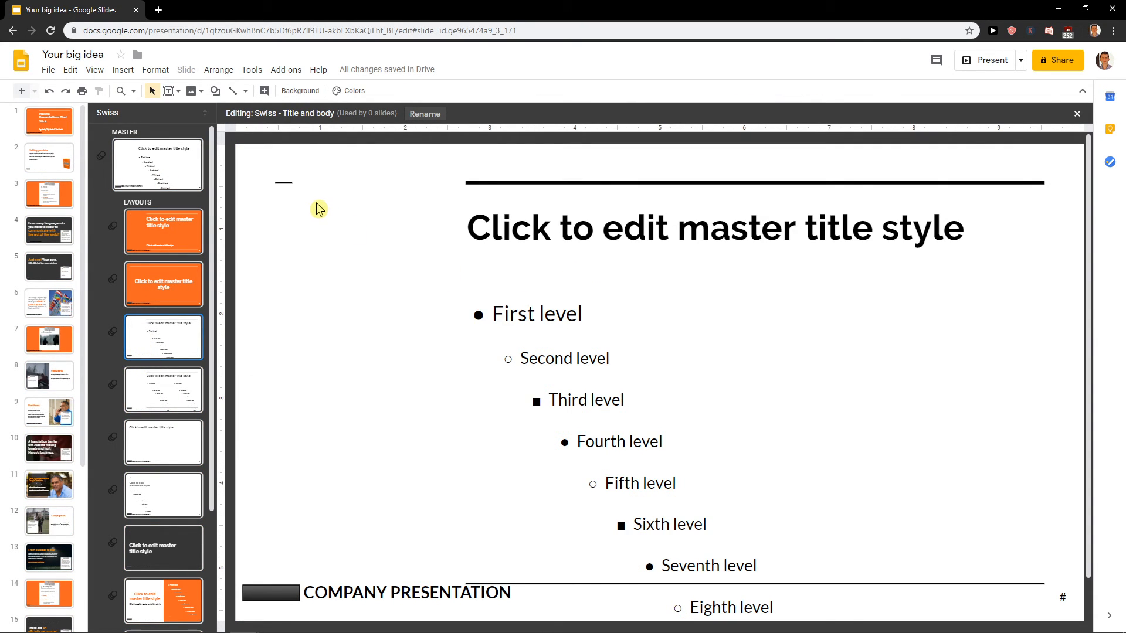
pyautogui.moveTo(336, 181)
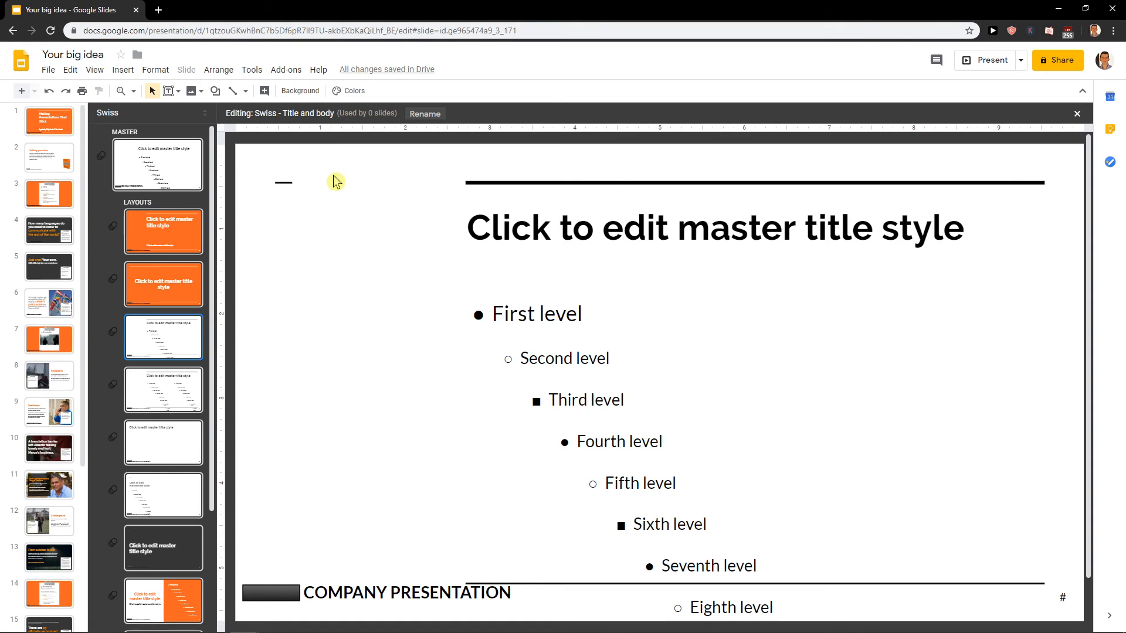
pyautogui.moveTo(995, 514)
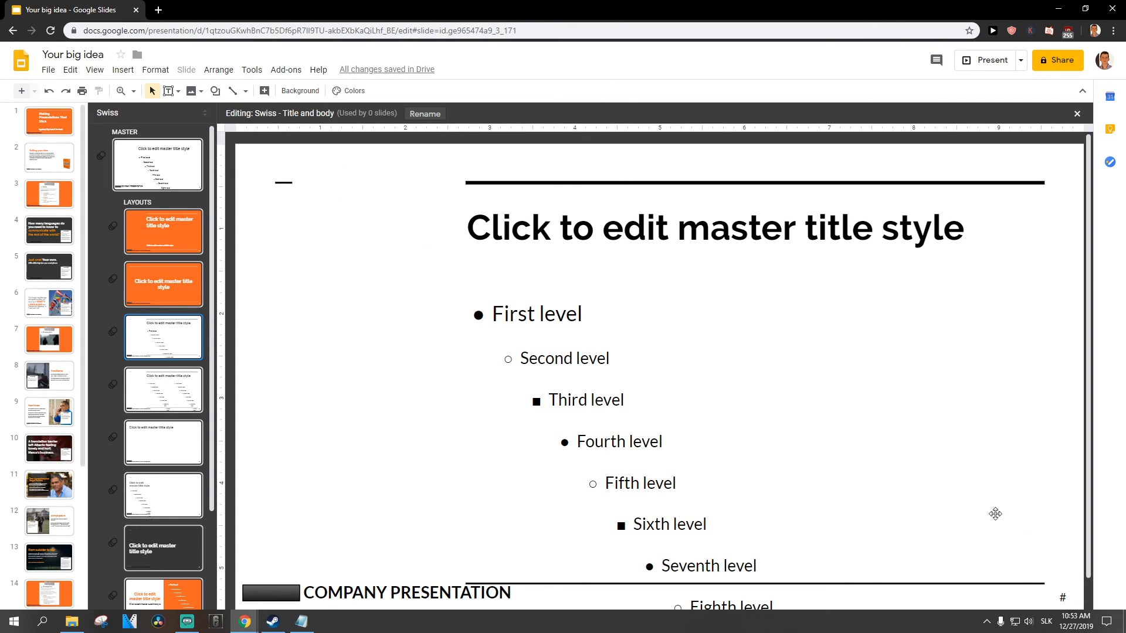
pyautogui.moveTo(852, 403)
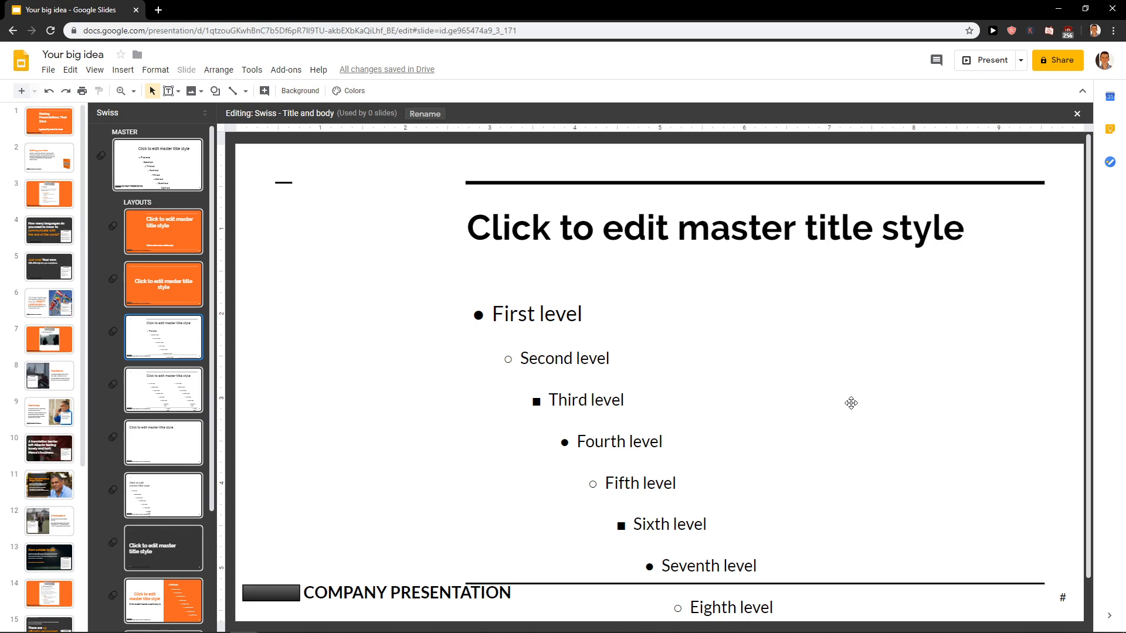